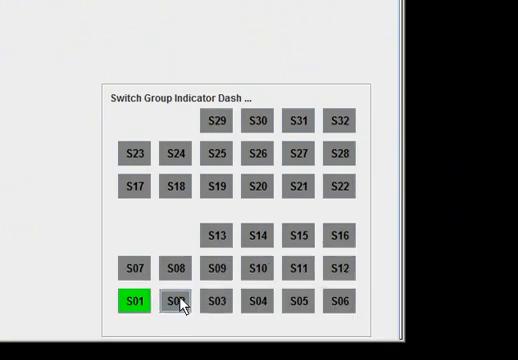
Browse switches S03, S13, S14 and S01, viewing the group assignment choices
left_click(216, 301)
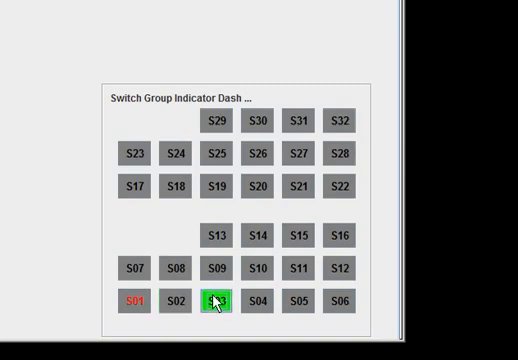
left_click(224, 268)
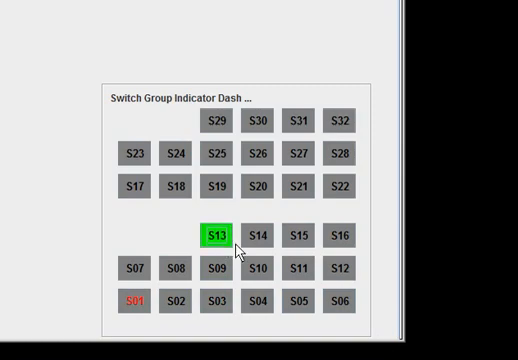
left_click(259, 236)
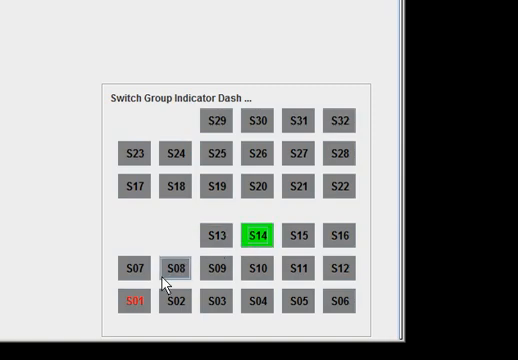
left_click(137, 301)
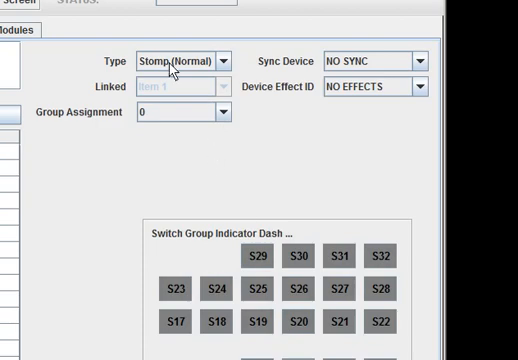
mouse_move(180, 120)
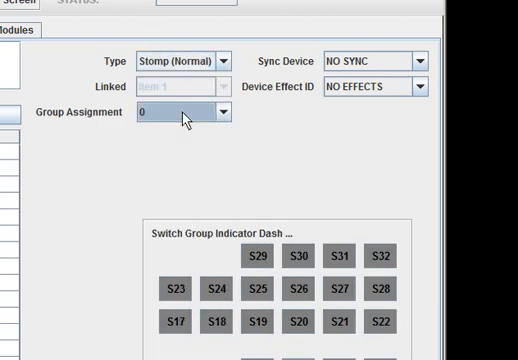
left_click(413, 60)
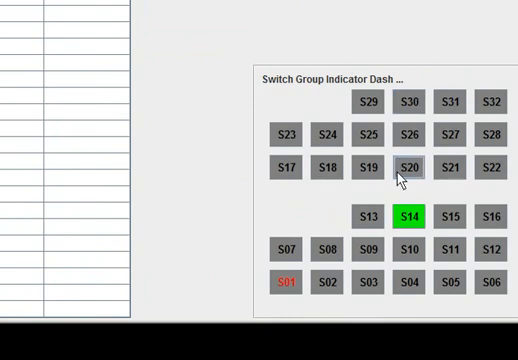
mouse_move(409, 214)
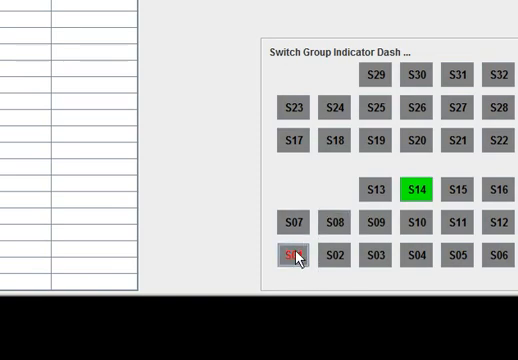
left_click(294, 256)
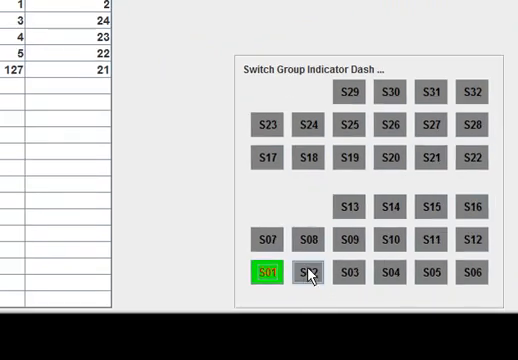
Assign switch S02 to group 4, then check S01's and another switch's group assignment
left_click(309, 273)
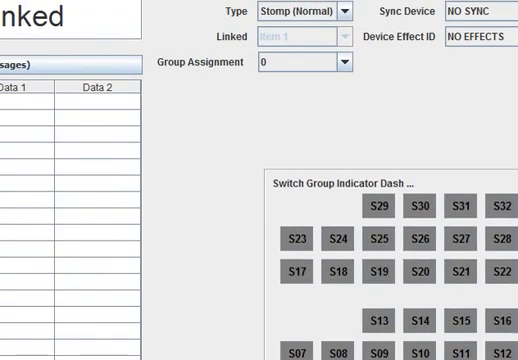
left_click(345, 63)
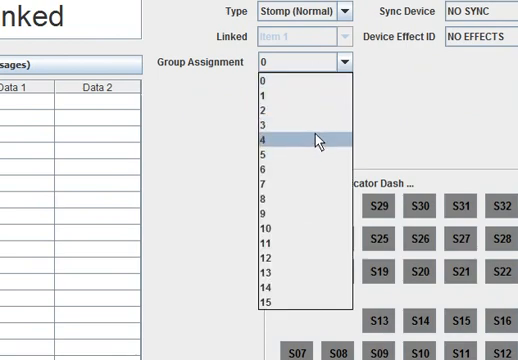
left_click(285, 135)
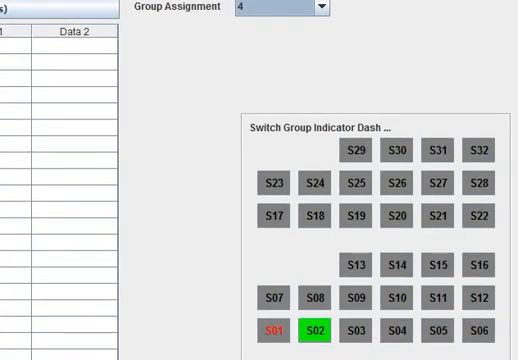
left_click(276, 330)
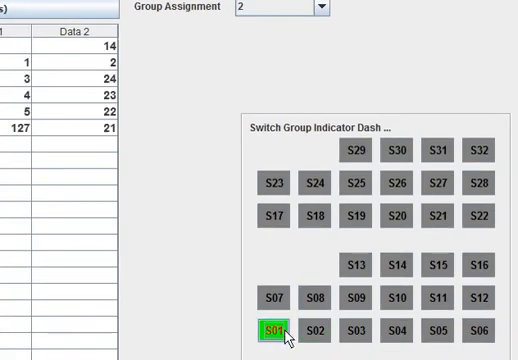
left_click(283, 296)
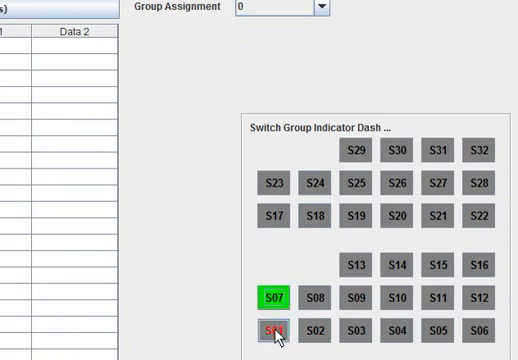
left_click(273, 329)
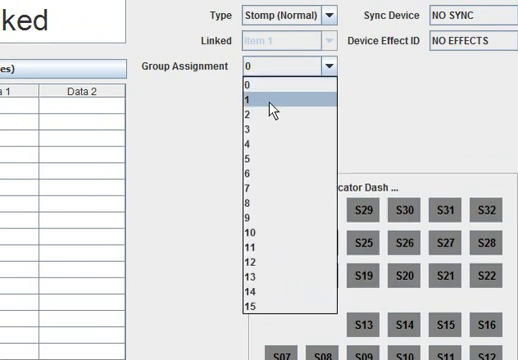
mouse_move(299, 306)
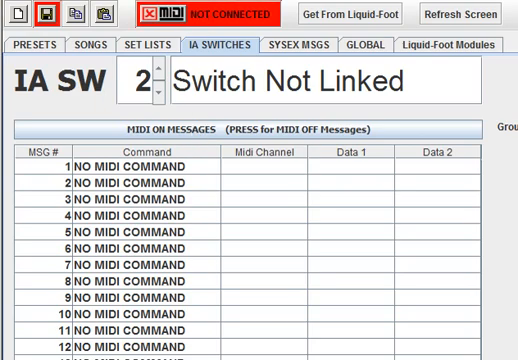
Scroll down through IA switch 2's message table
scroll("down", 3)
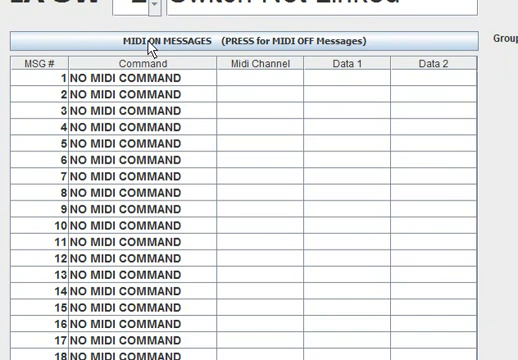
mouse_move(155, 48)
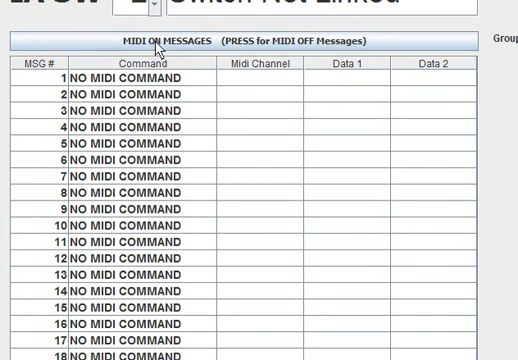
mouse_move(232, 50)
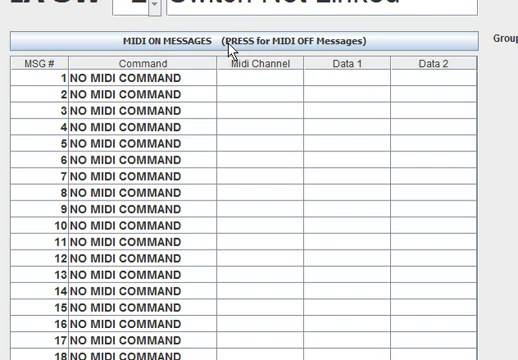
mouse_move(230, 52)
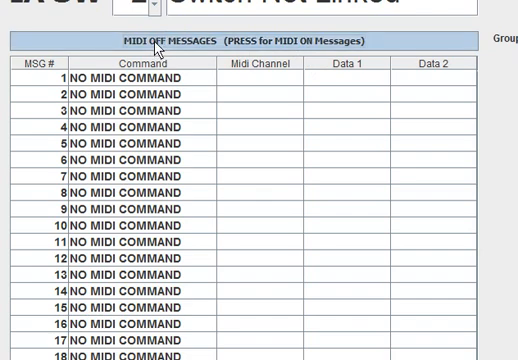
mouse_move(165, 219)
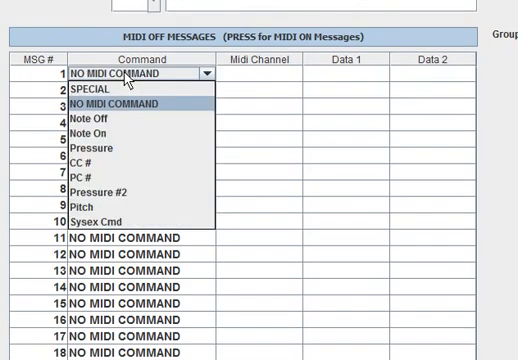
mouse_move(95, 89)
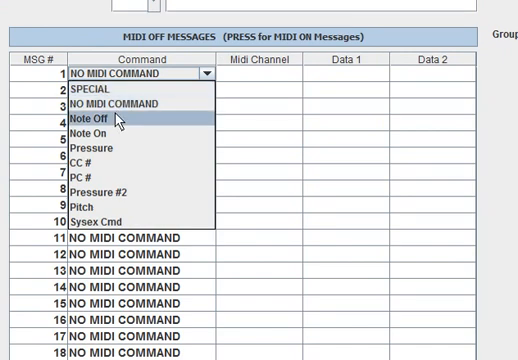
mouse_move(88, 162)
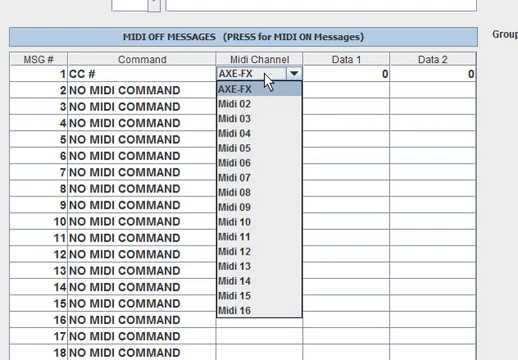
mouse_move(262, 167)
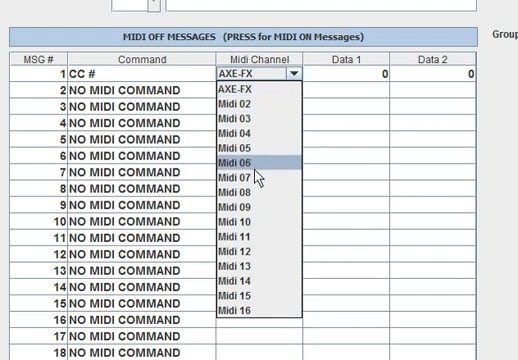
Set the first MIDI OFF message's channel and its Data 2 value (127)
left_click(255, 96)
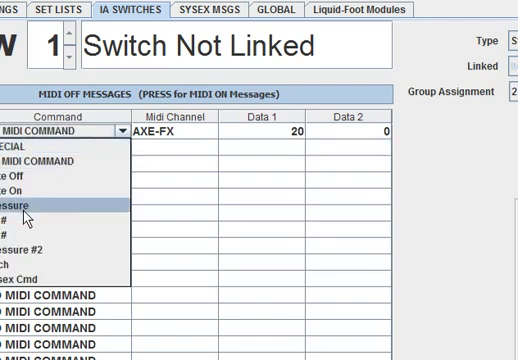
mouse_move(30, 234)
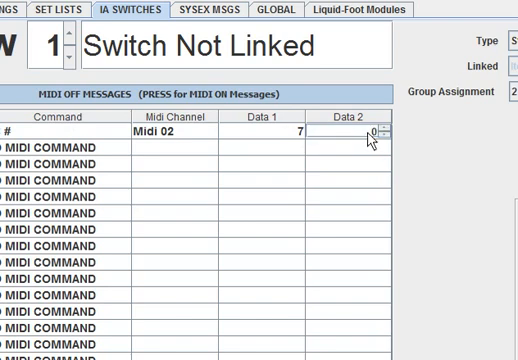
left_click(385, 129)
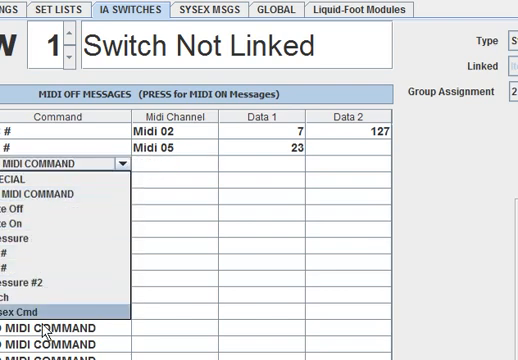
mouse_move(30, 182)
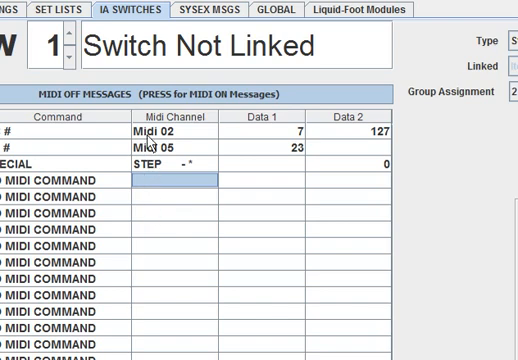
mouse_move(156, 180)
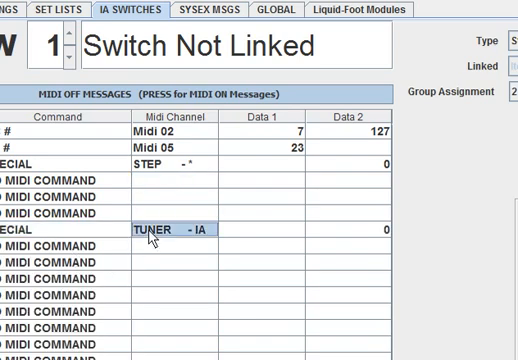
Choose special commands for MIDI OFF message 7 (STEP) and message 3
left_click(170, 229)
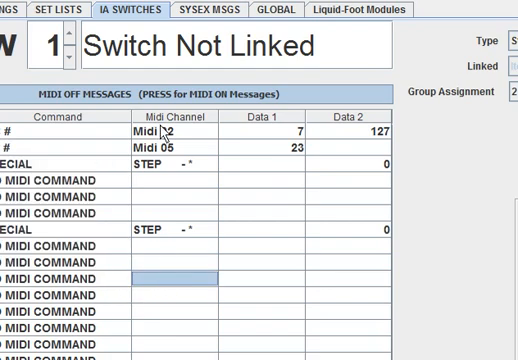
mouse_move(105, 300)
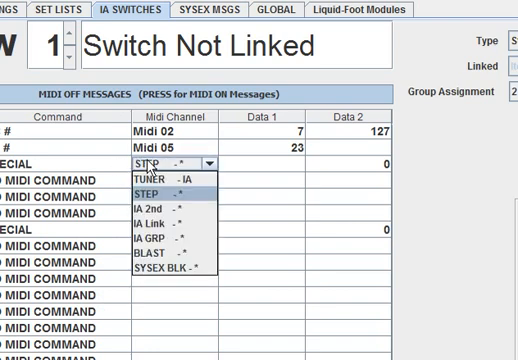
left_click(160, 191)
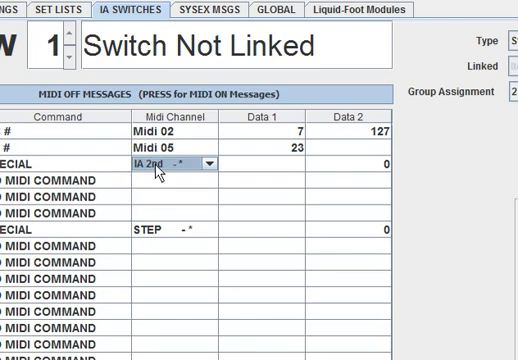
mouse_move(178, 173)
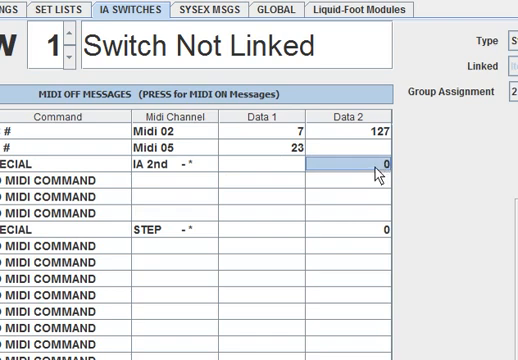
mouse_move(377, 175)
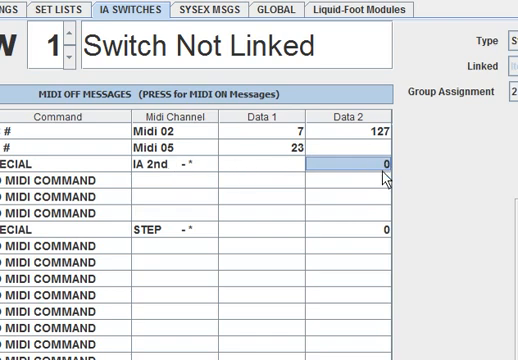
mouse_move(378, 172)
type("1")
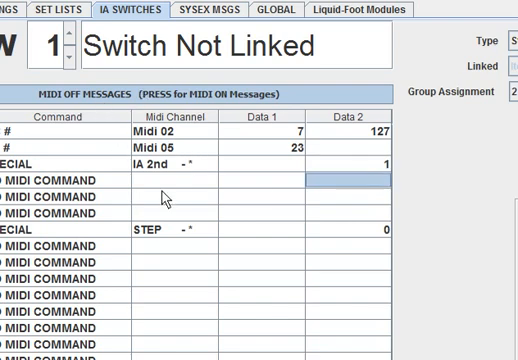
mouse_move(352, 173)
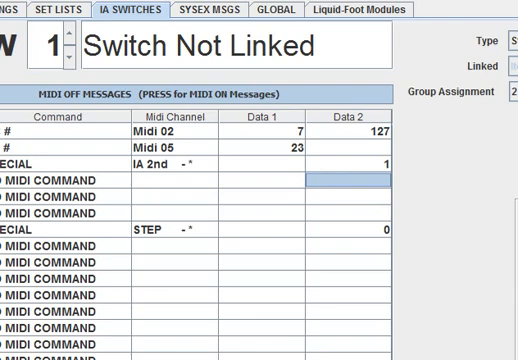
mouse_move(378, 172)
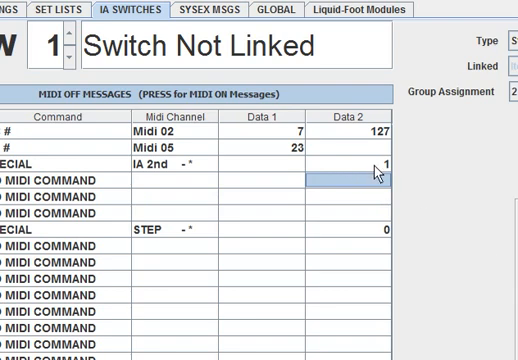
mouse_move(378, 170)
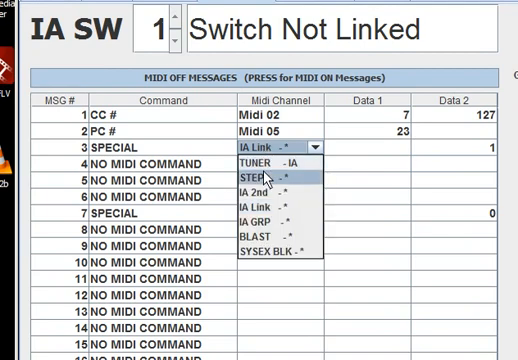
Try IA Link and SYSEX BLK for message 3, then clear it to no MIDI command
left_click(260, 177)
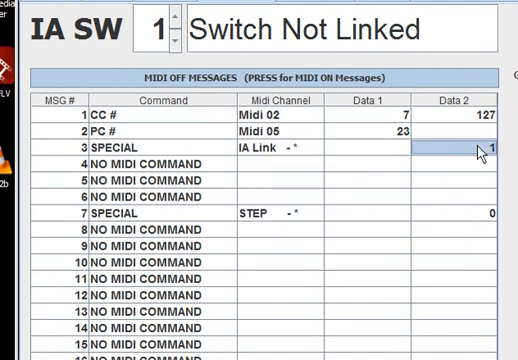
mouse_move(481, 150)
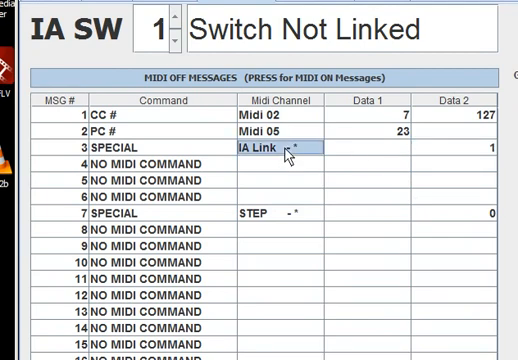
left_click(295, 148)
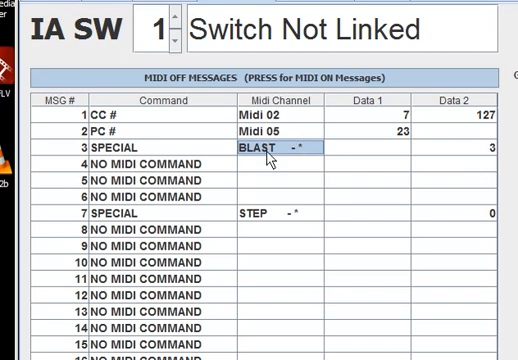
left_click(280, 148)
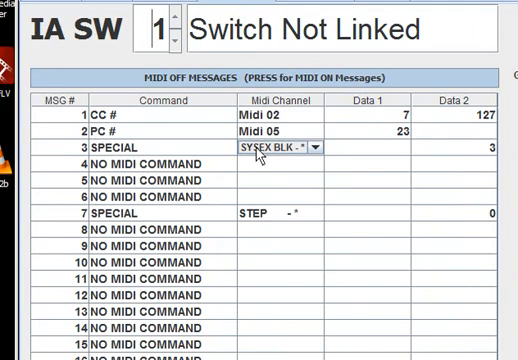
left_click(455, 147)
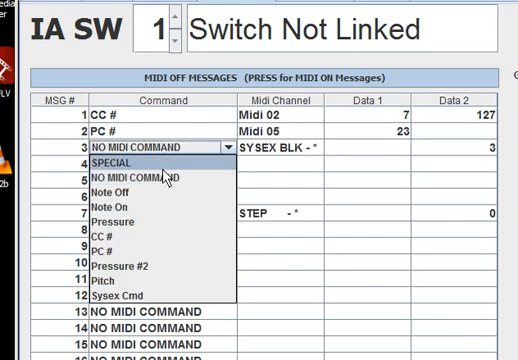
left_click(140, 173)
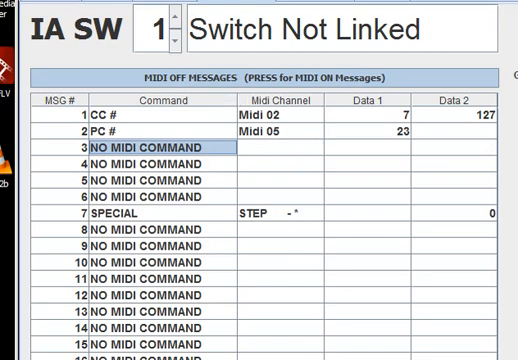
Scroll down the MIDI OFF message list
scroll("down", 3)
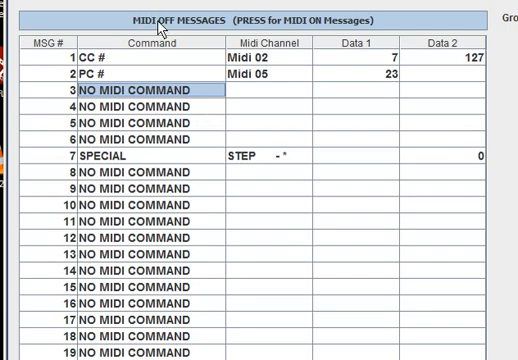
mouse_move(178, 46)
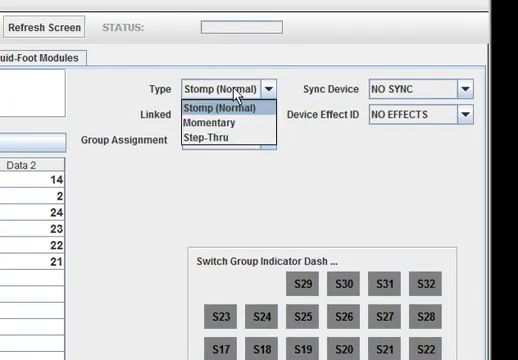
mouse_move(213, 139)
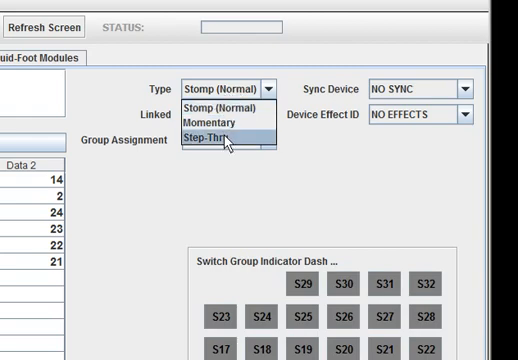
mouse_move(220, 107)
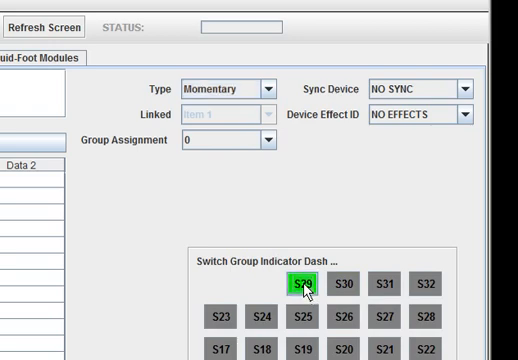
mouse_move(229, 74)
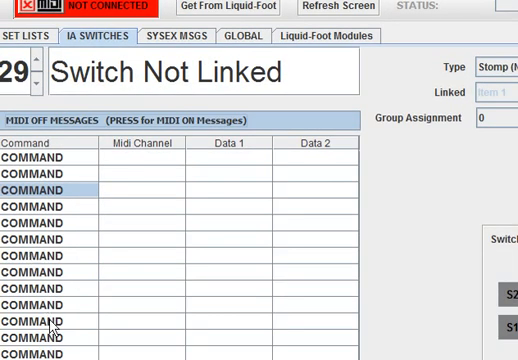
mouse_move(446, 159)
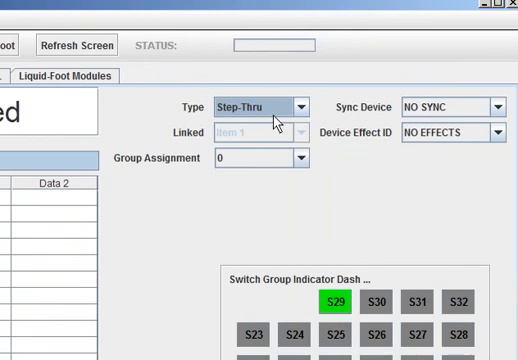
Set switch S29's type to Stomp (Normal) and its group assignment to 1
left_click(255, 105)
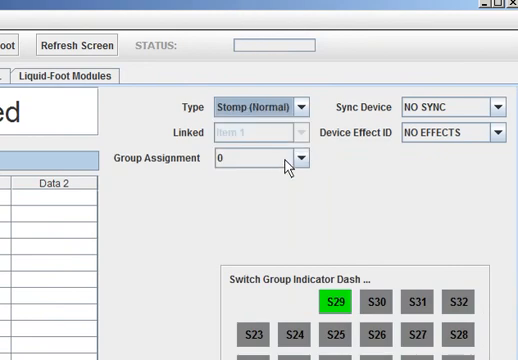
left_click(301, 158)
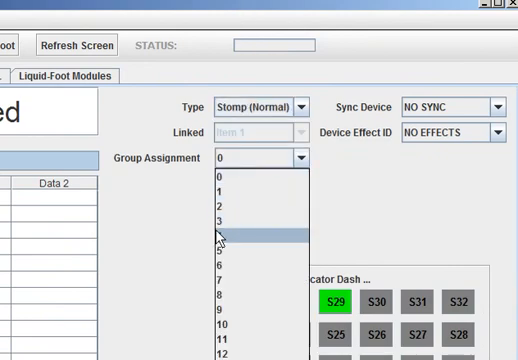
left_click(228, 181)
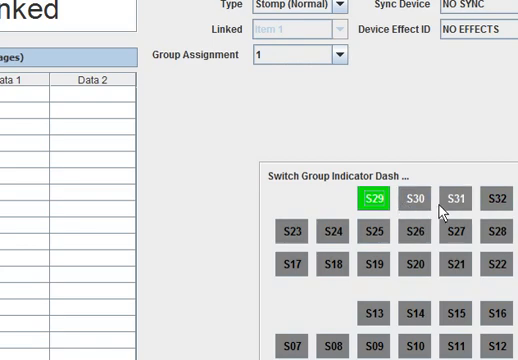
mouse_move(414, 198)
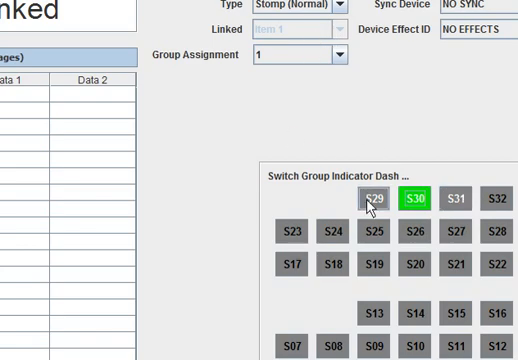
Reselect switch 29, choose AXE-FX as its sync device, and scroll the effect list
left_click(378, 196)
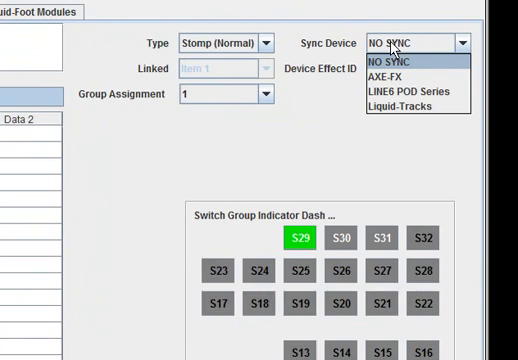
mouse_move(385, 58)
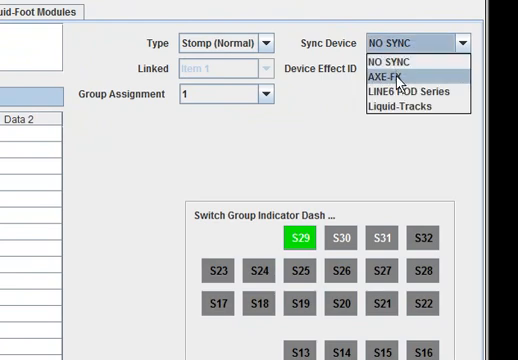
left_click(393, 74)
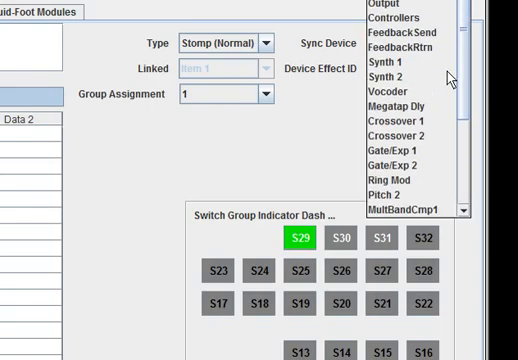
scroll("down", 3)
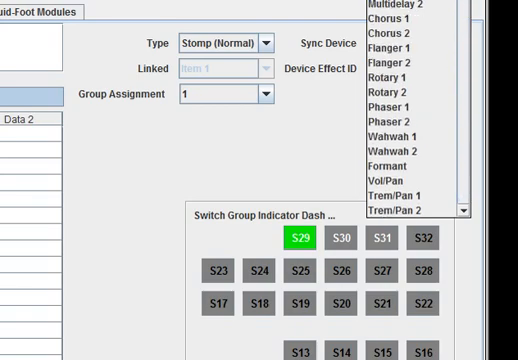
mouse_move(398, 47)
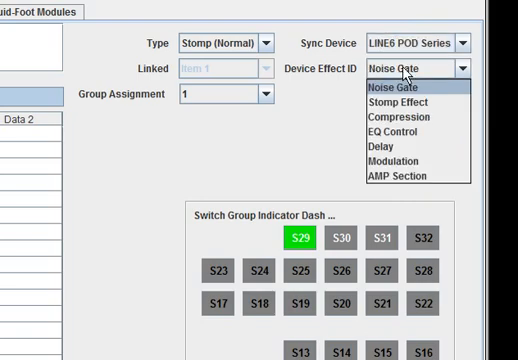
mouse_move(403, 160)
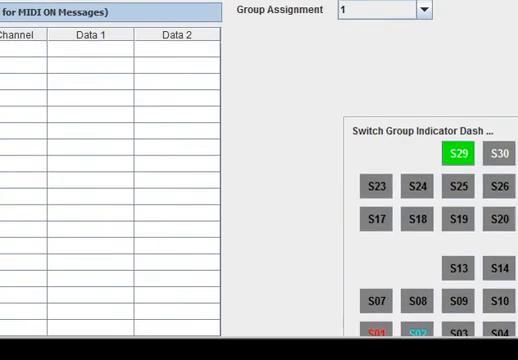
left_click(457, 153)
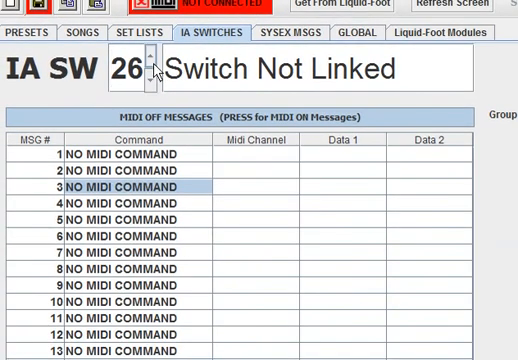
left_click(153, 62)
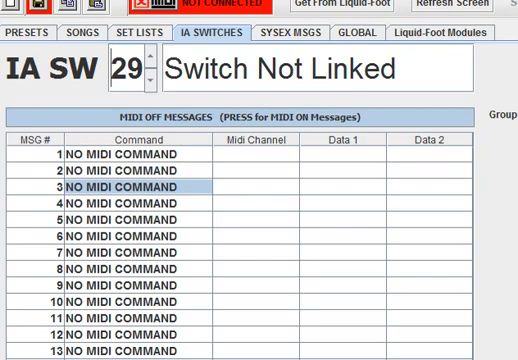